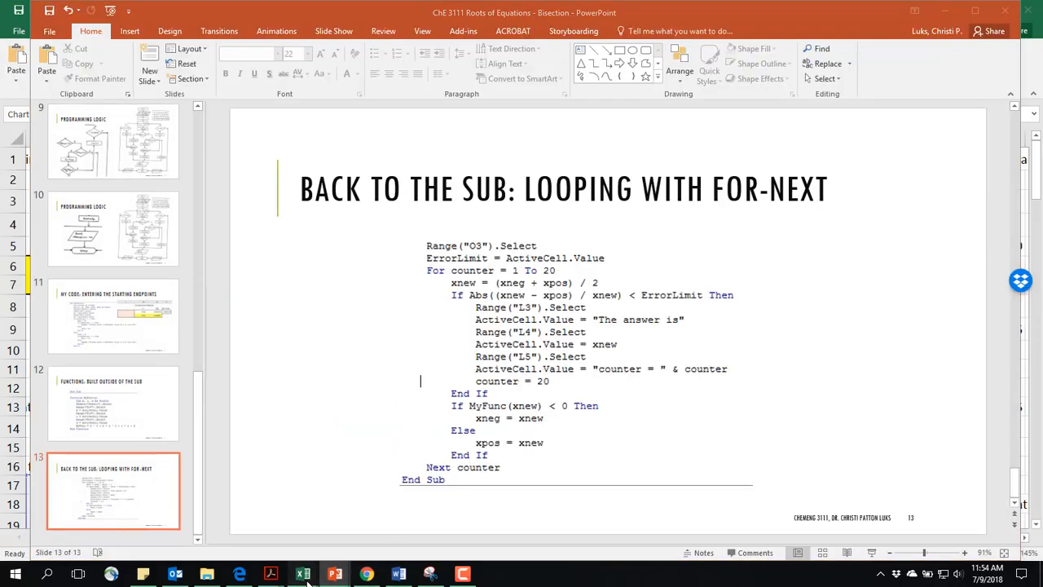
Bring up the Bisection sub in Module1 and scroll through its For-Next loop.
left_click(302, 573)
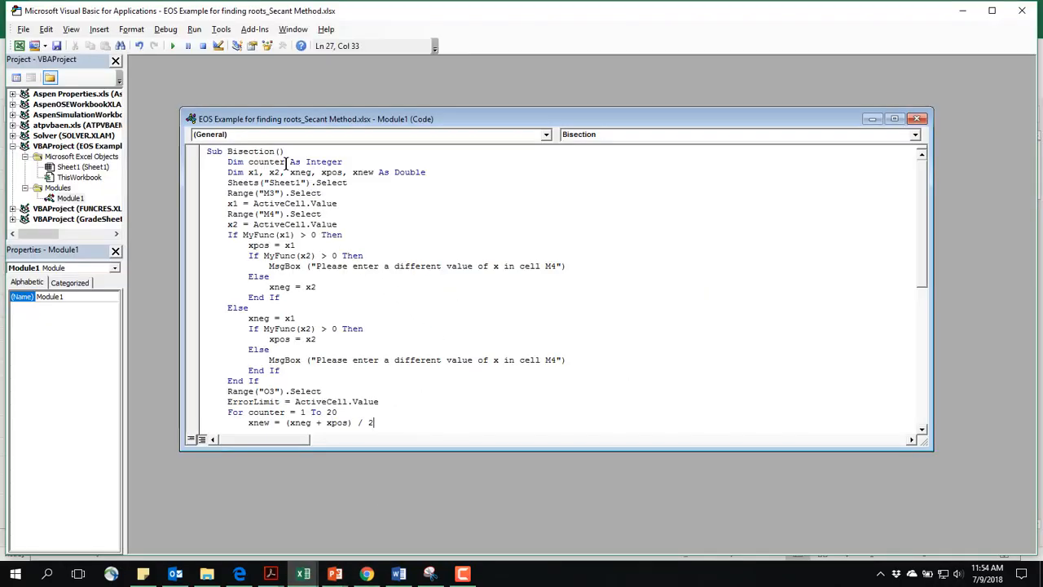
scroll("down", 3)
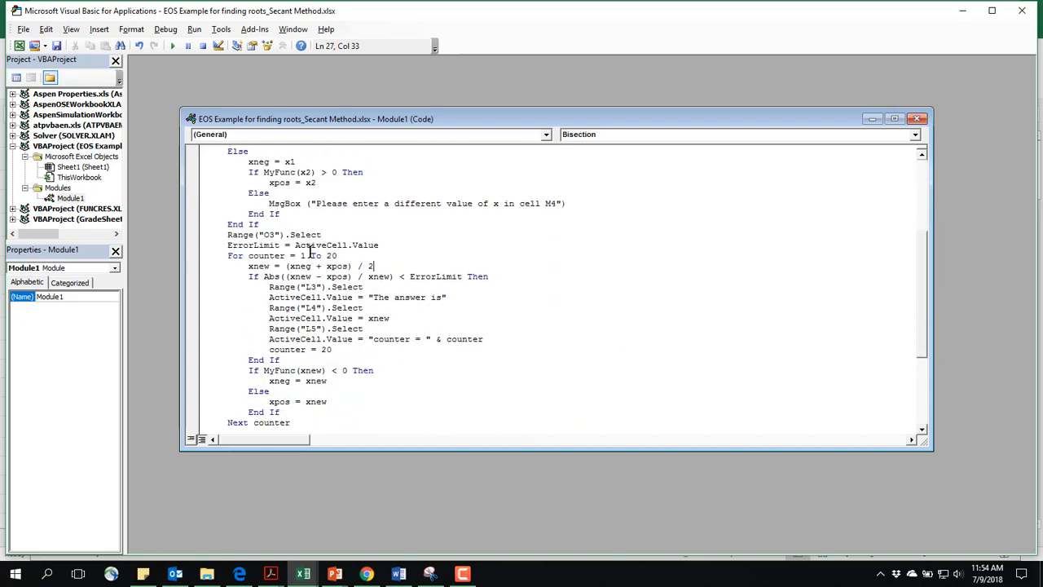
scroll("down", 3)
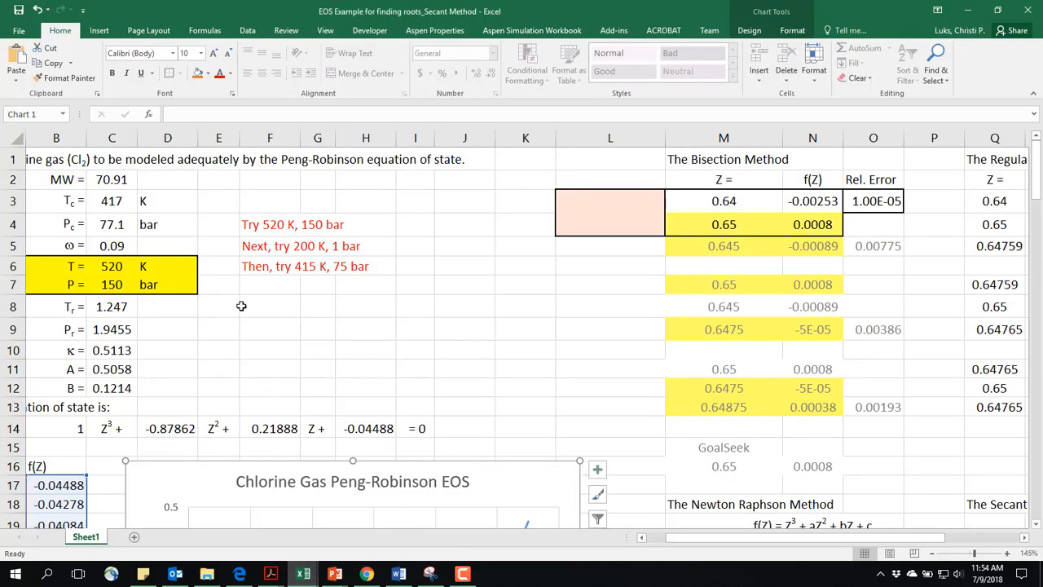
left_click(724, 200)
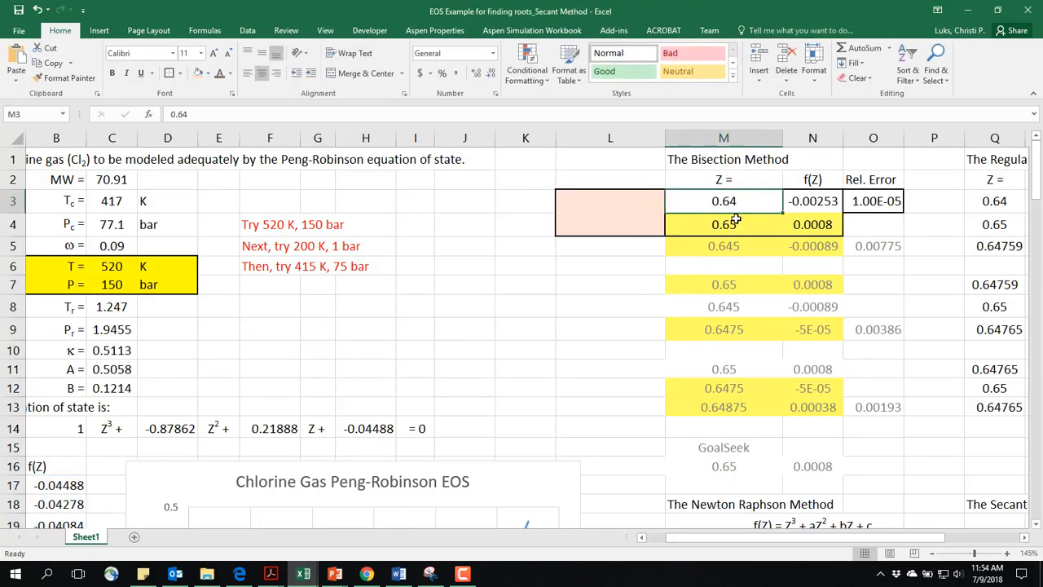
left_click(723, 224)
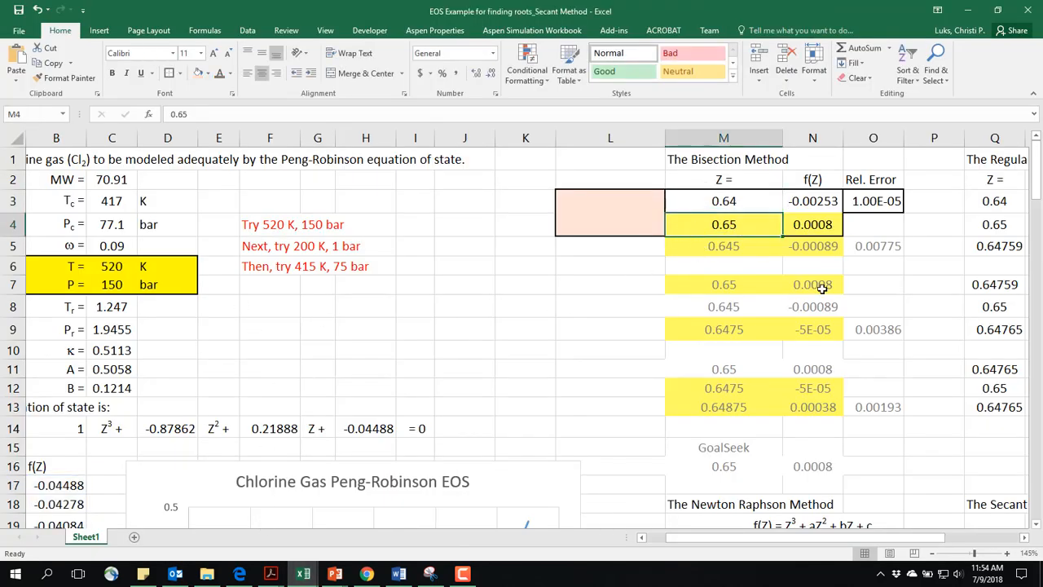
mouse_move(582, 384)
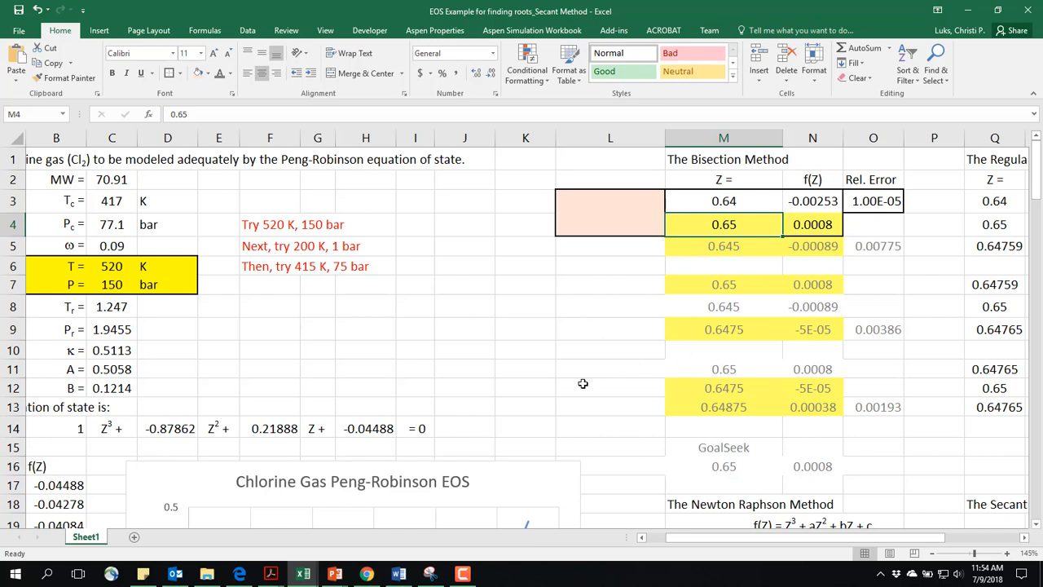
mouse_move(197, 435)
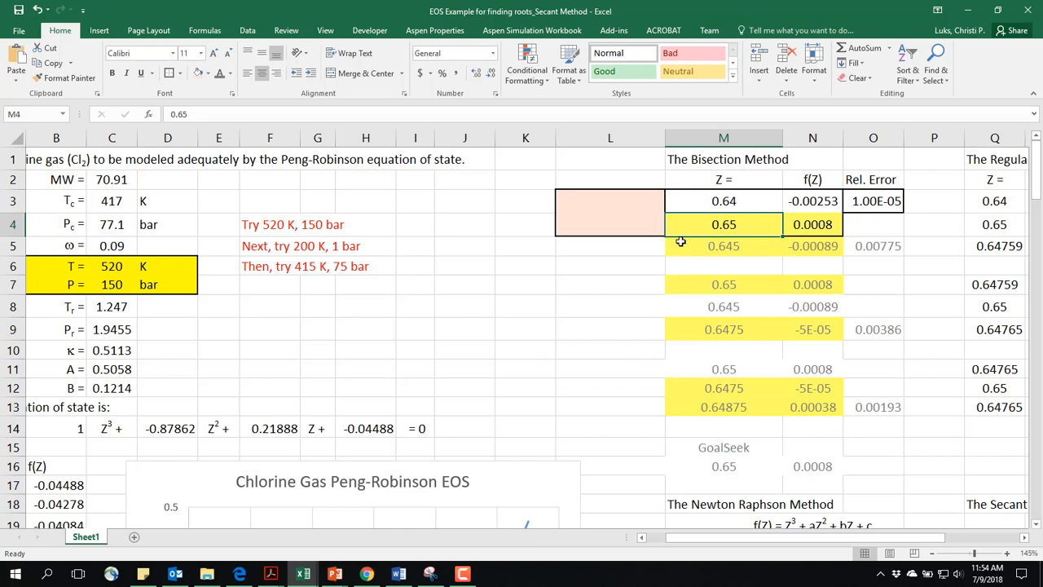
left_click(723, 201)
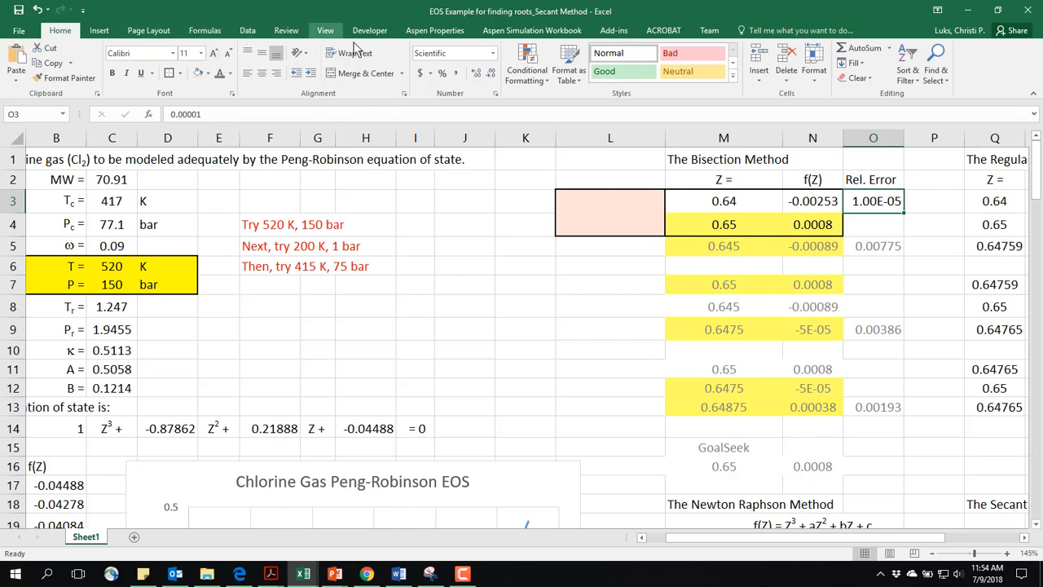
Run the Bisection macro from Developer > Macros, yielding Z root 0.647641602 with counter 11.
left_click(369, 30)
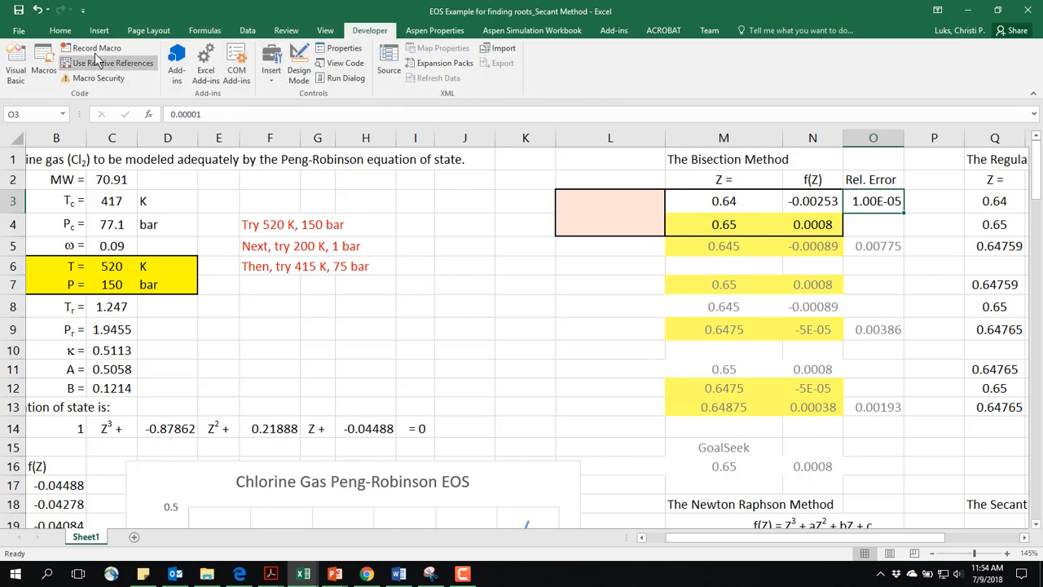
left_click(43, 61)
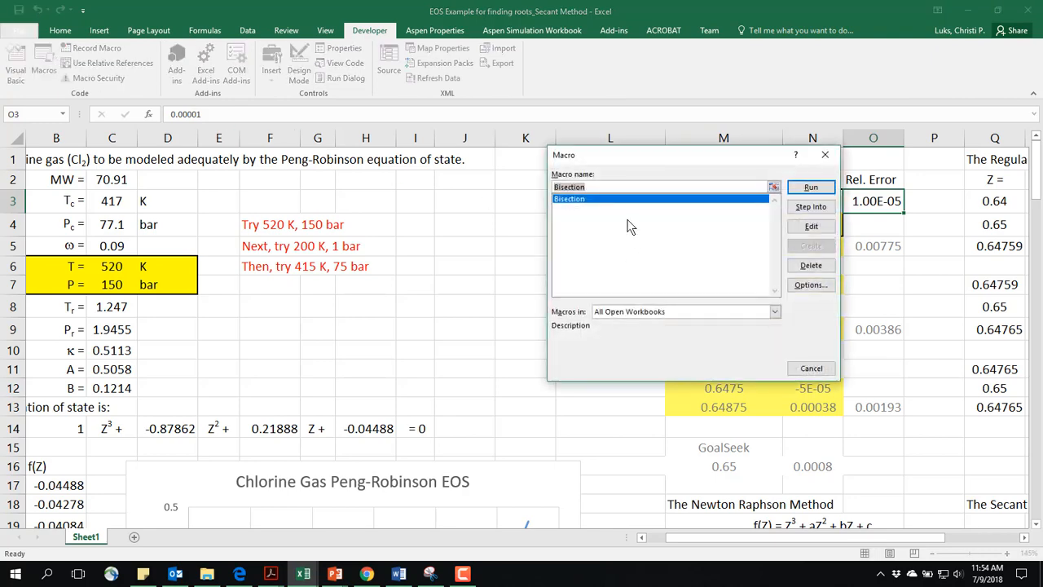
left_click(810, 187)
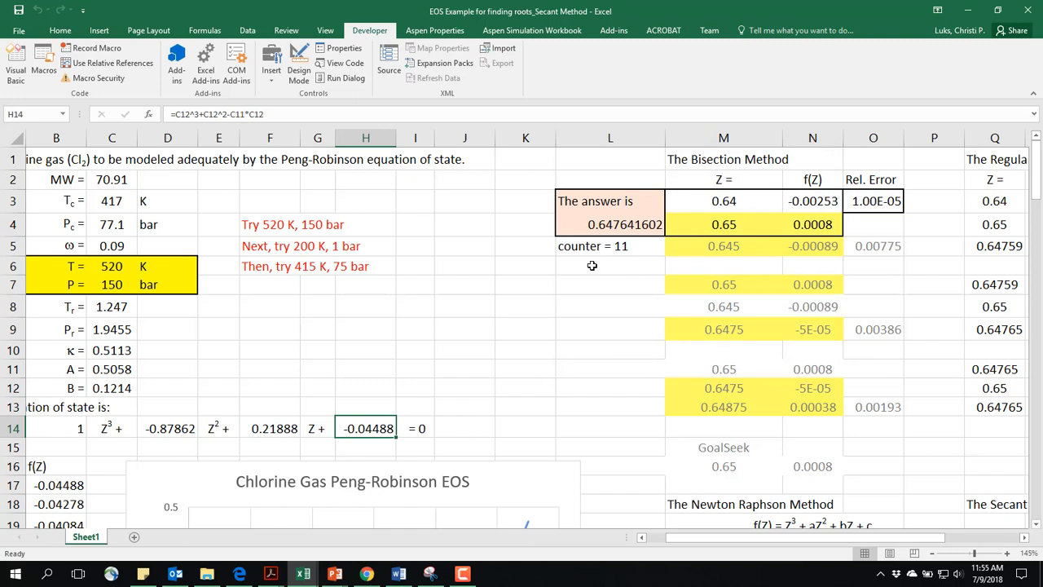
mouse_move(626, 262)
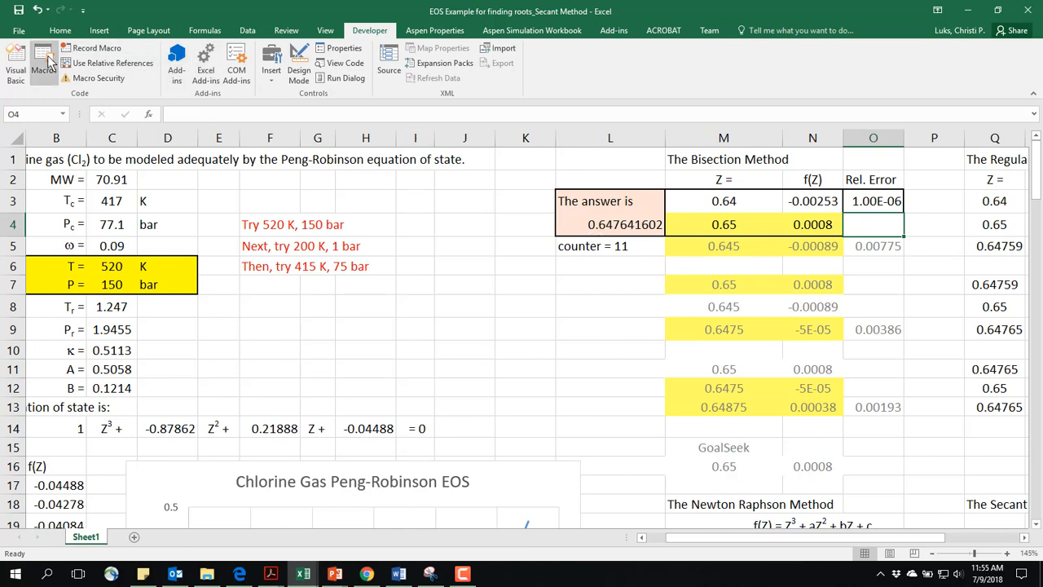
Rerun Bisection with error limit 1.00E-06, getting 0.647645874 after 14 iterations.
left_click(43, 61)
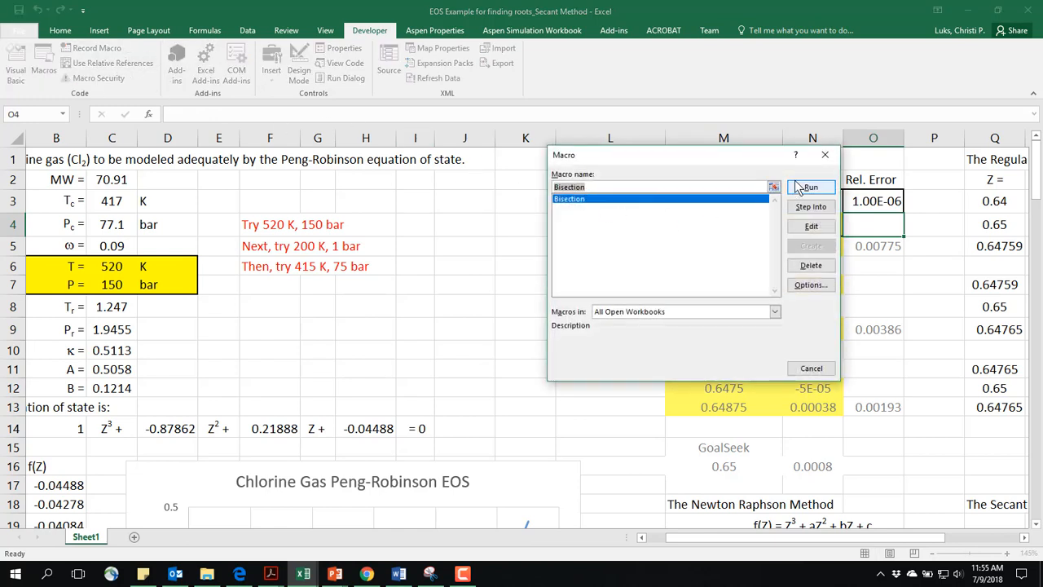
left_click(811, 187)
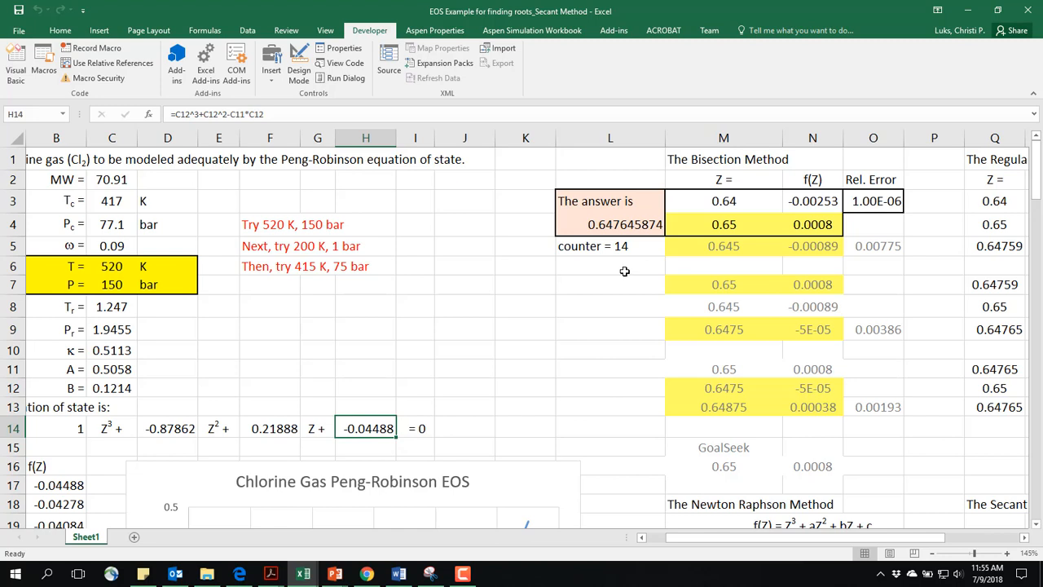
left_click(724, 225)
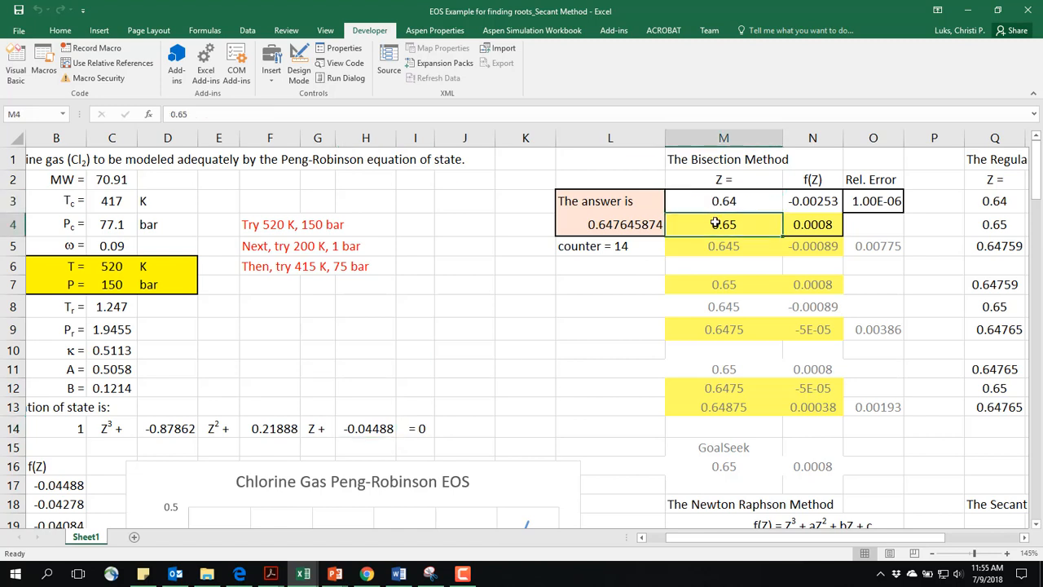